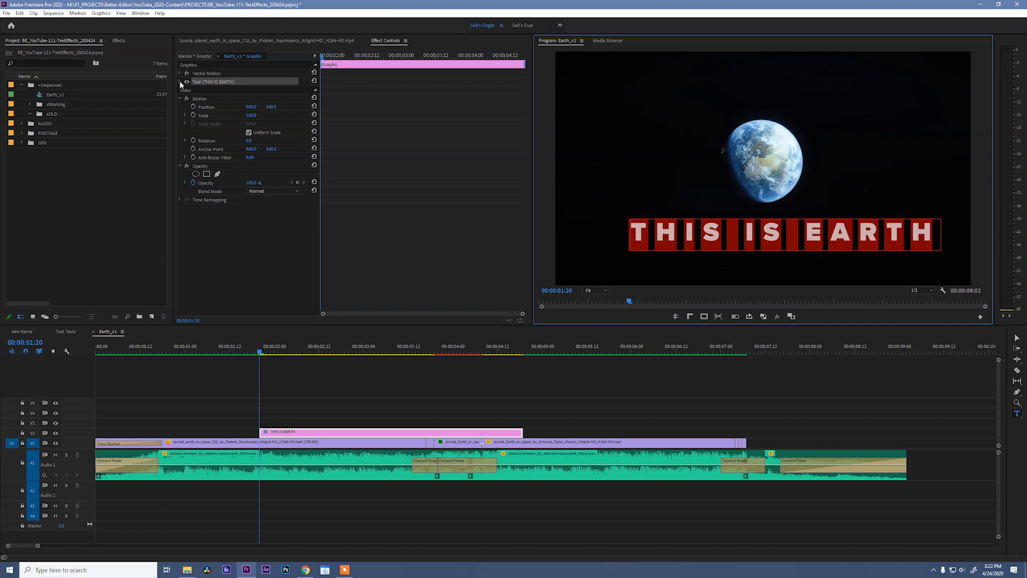
Expand the THIS IS EARTH text properties in Effect Controls and play the sequence
{"action": "left_click", "coordinate": [186, 81]}
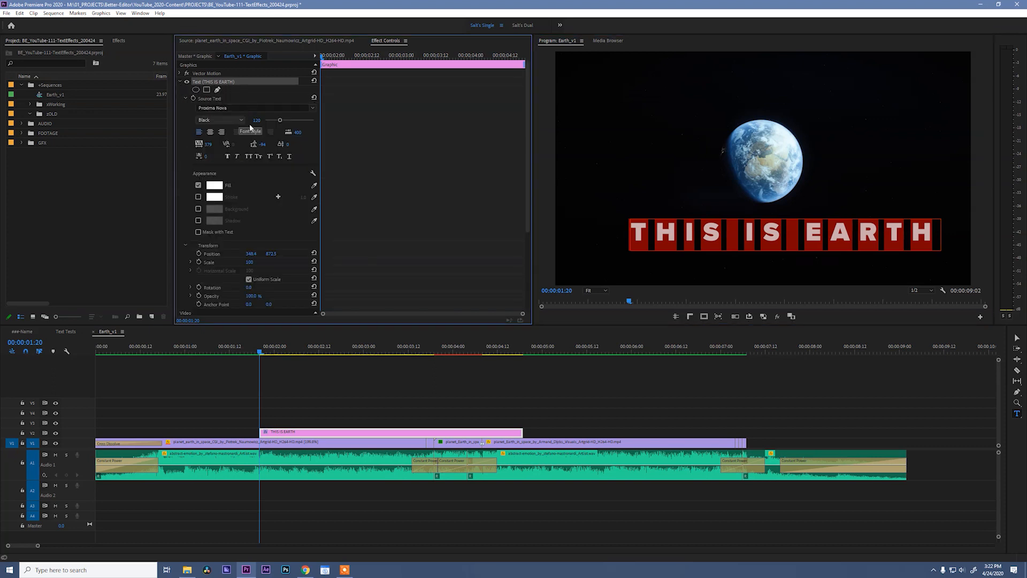
{"action": "key", "text": "space"}
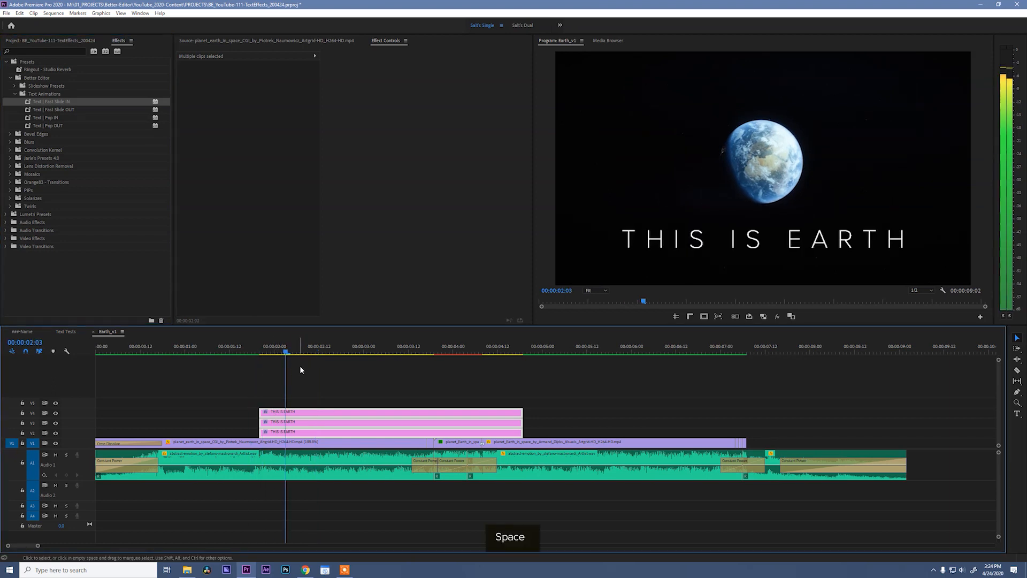
{"action": "key", "text": "space"}
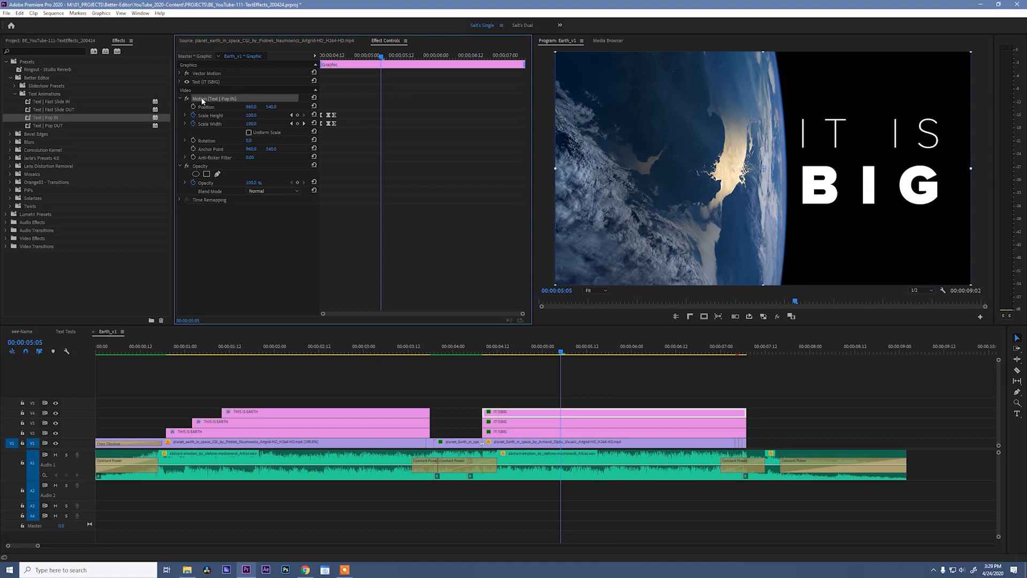
Select the IT IS BIG graphic clip to receive the Text | Pop IN preset
{"action": "left_click", "coordinate": [207, 81]}
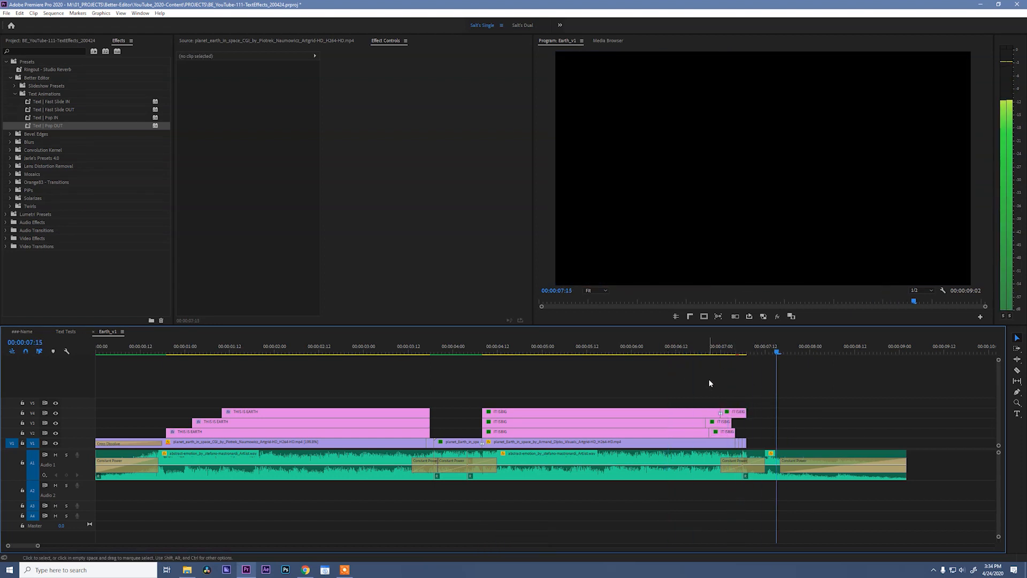
Select the short IT IS BIG end piece on the top word layer
{"action": "left_click", "coordinate": [730, 411]}
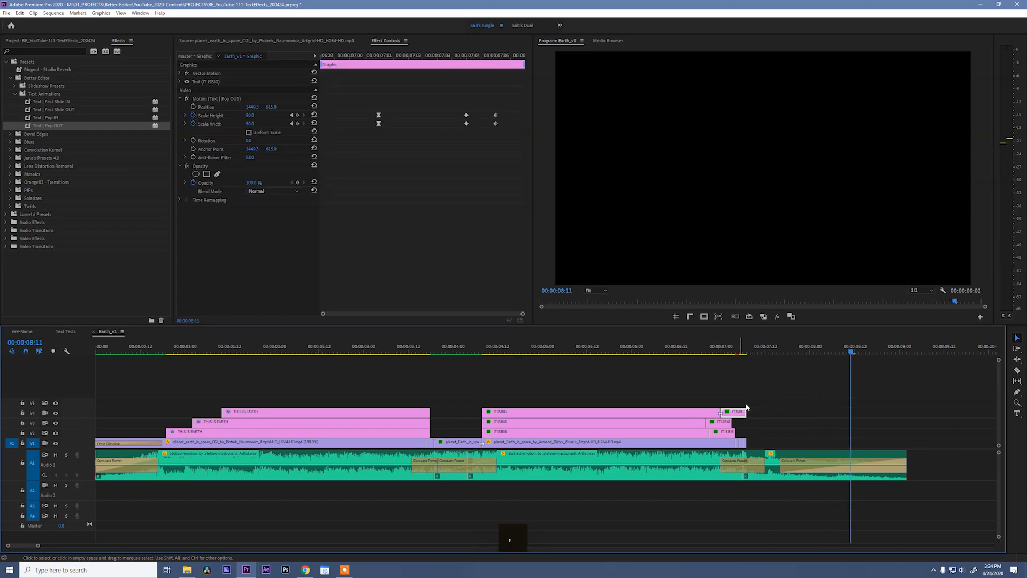